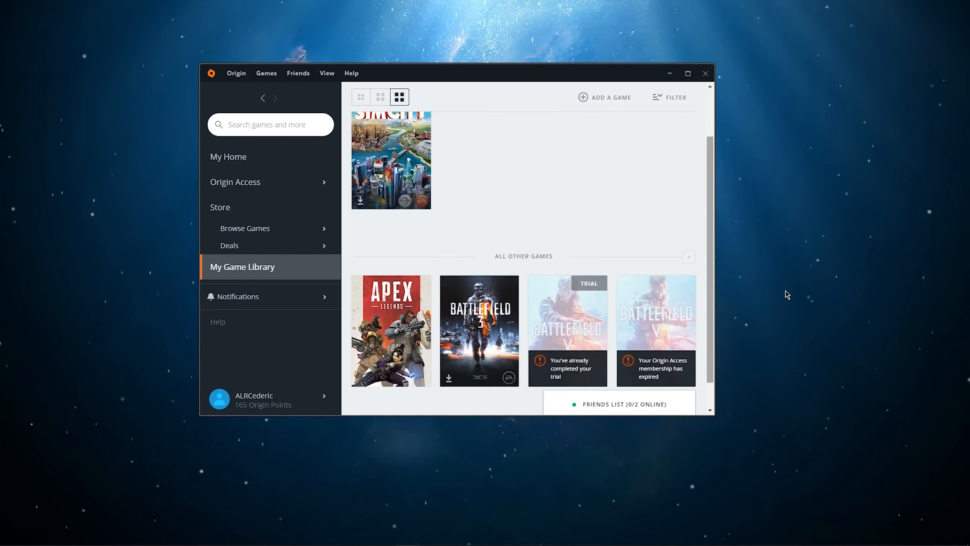
mouse_move(747, 331)
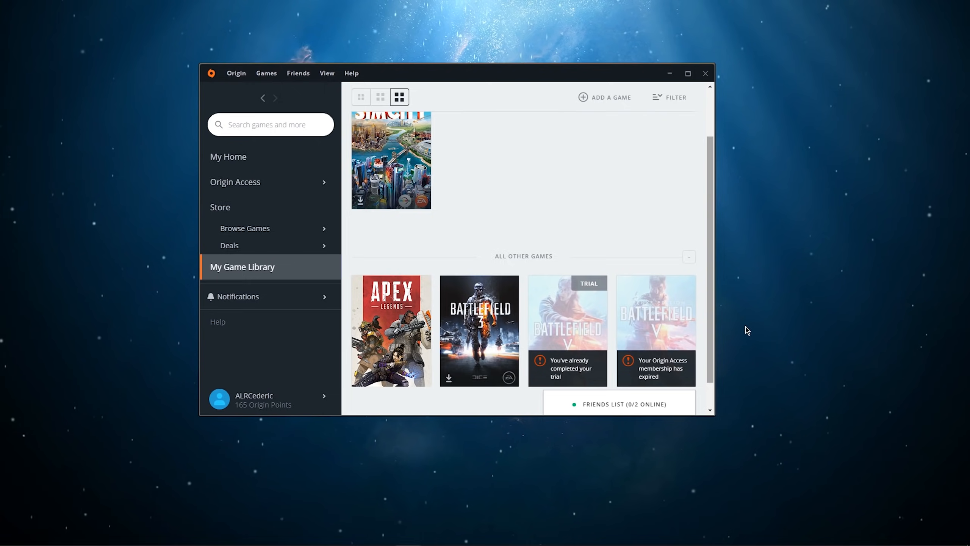
mouse_move(700, 92)
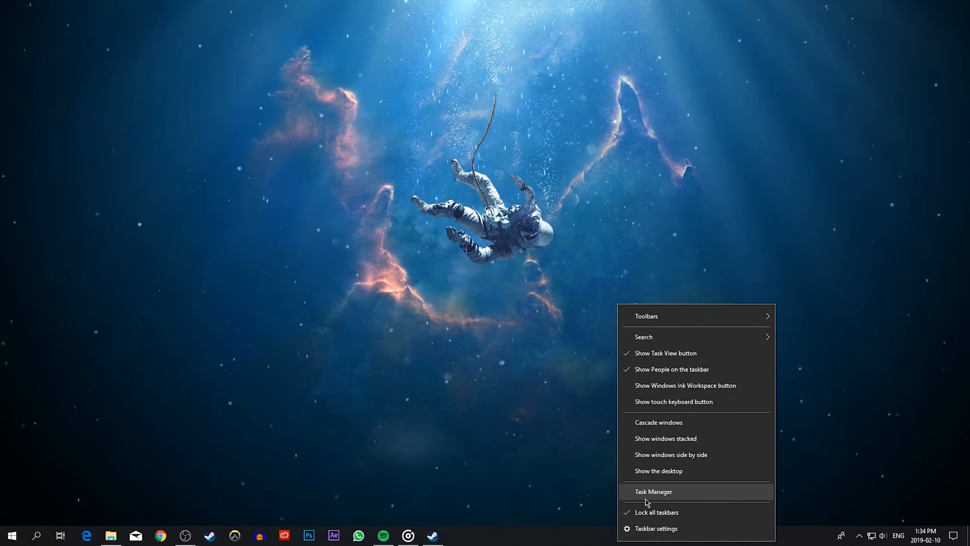
Step: End the Origin (32 bit) process from Task Manager
click(654, 491)
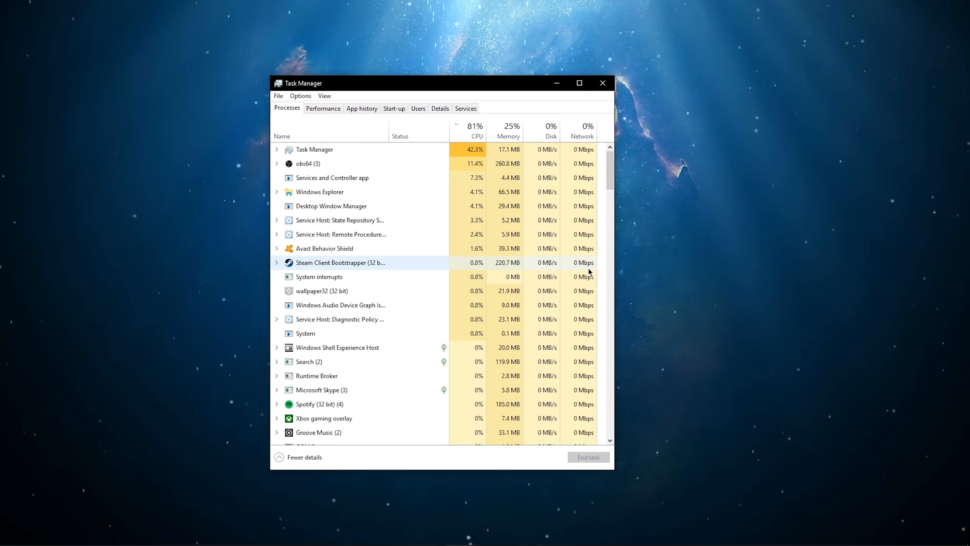
scroll(down, 3)
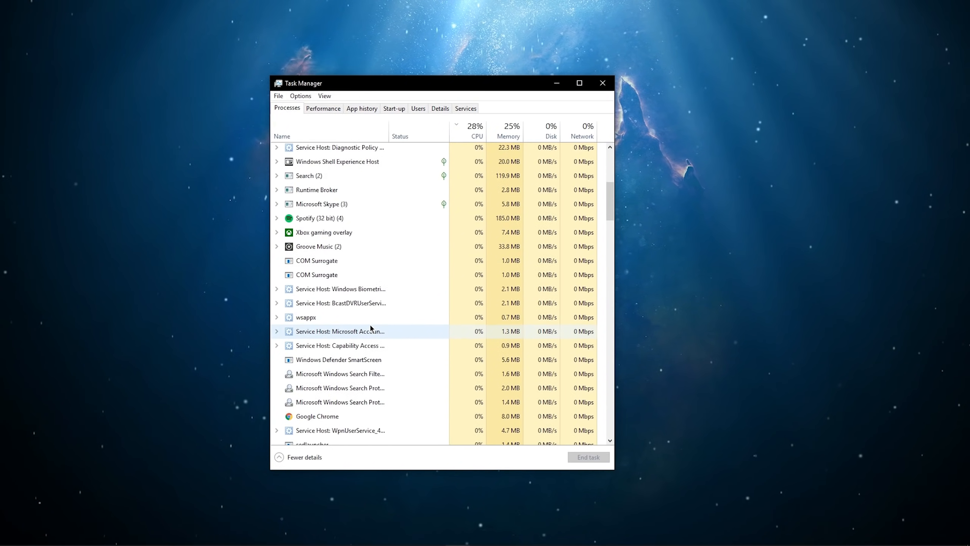
scroll(down, 3)
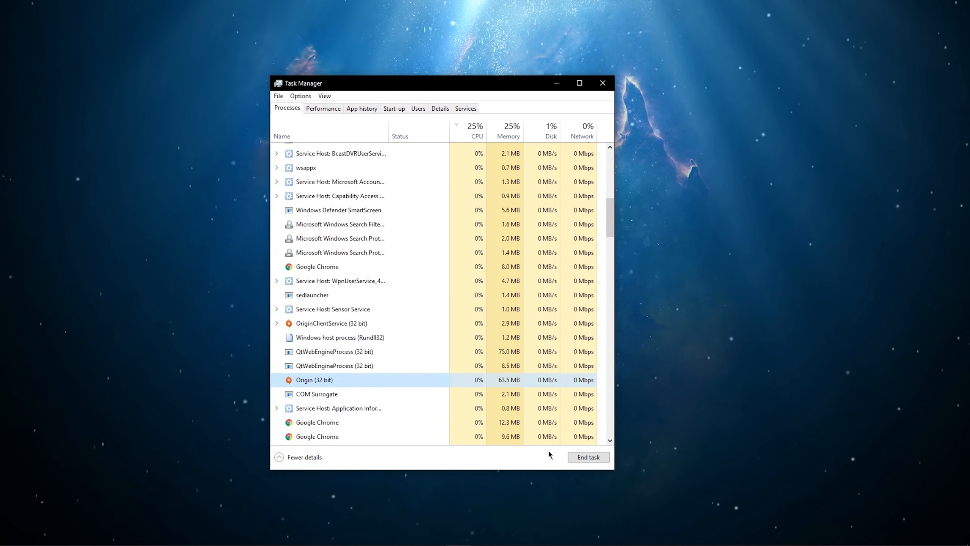
click(433, 535)
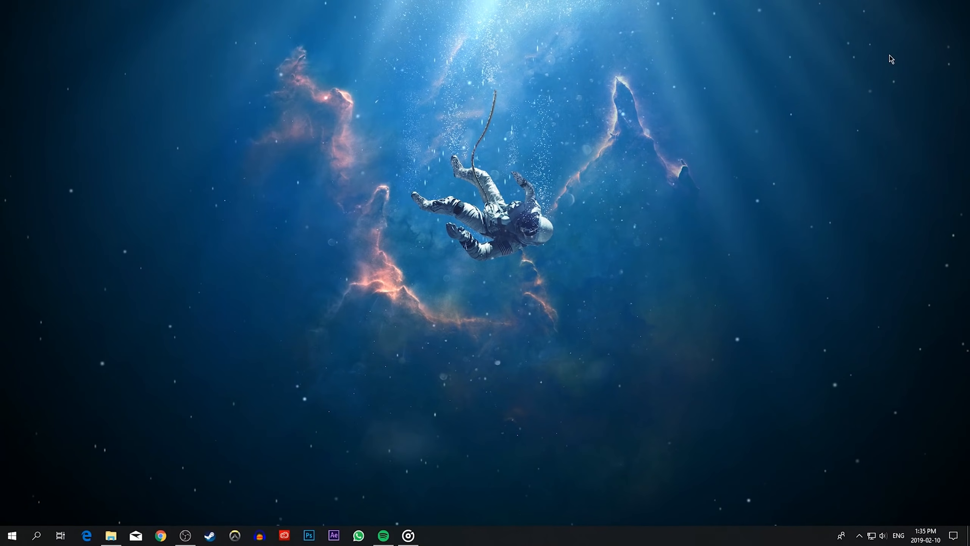
mouse_move(616, 390)
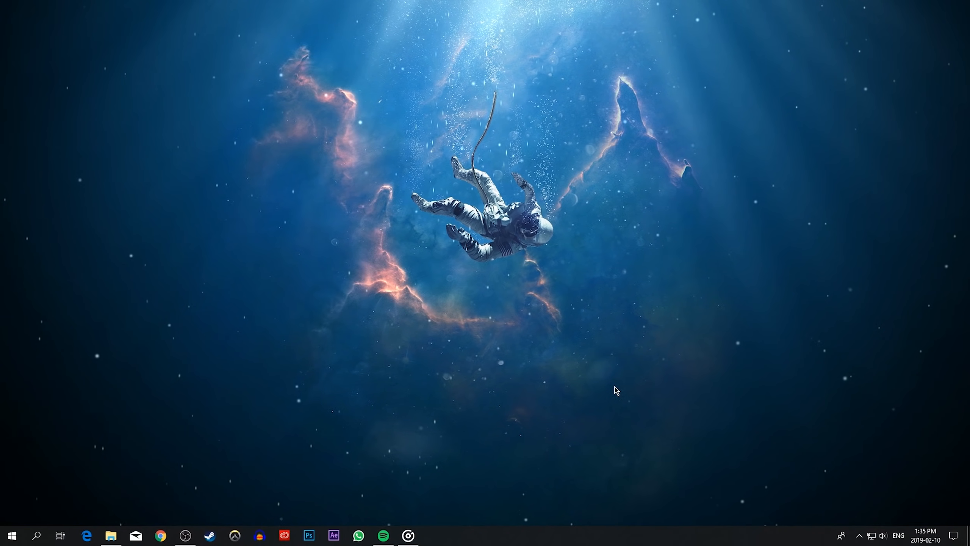
mouse_move(174, 471)
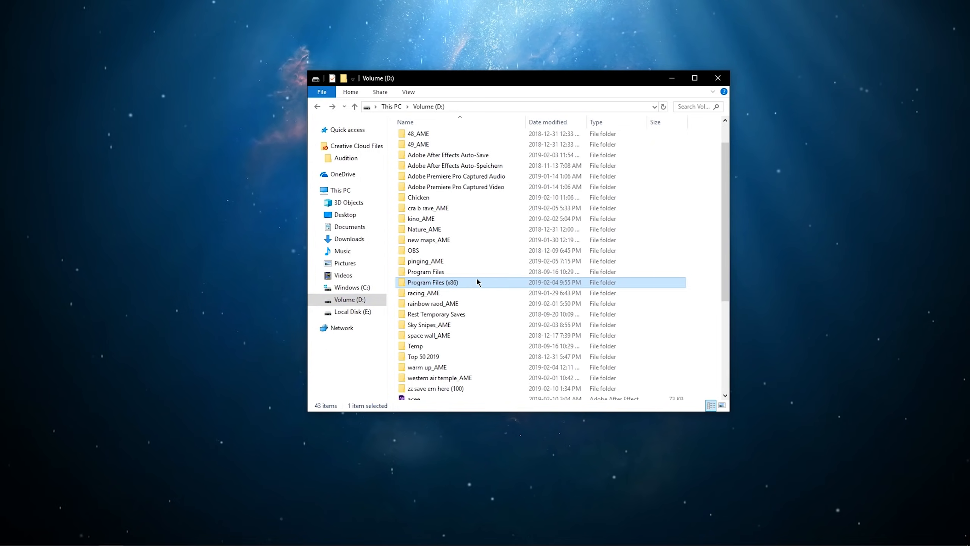
Step: Open Properties for r5apex in the Origin Games Apex folder on D:
double_click(433, 282)
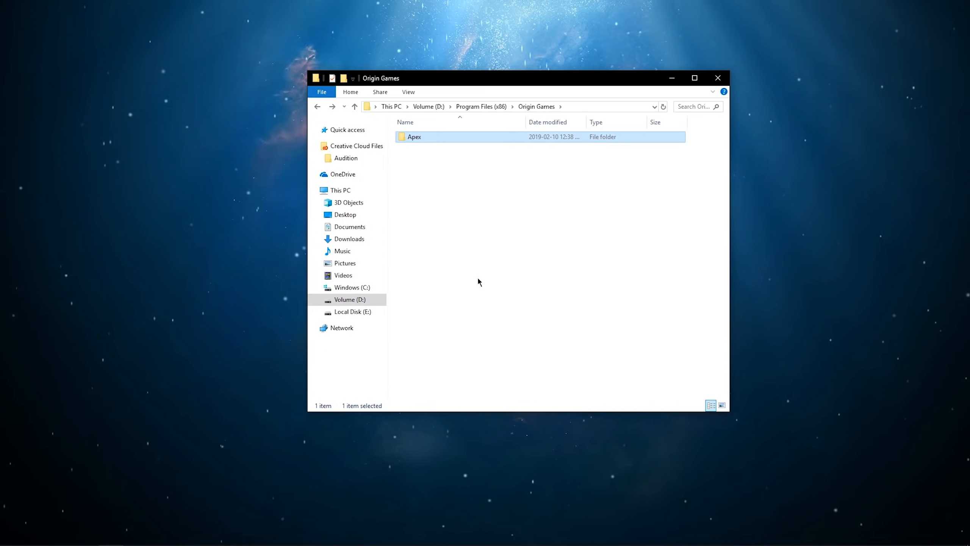
right_click(433, 383)
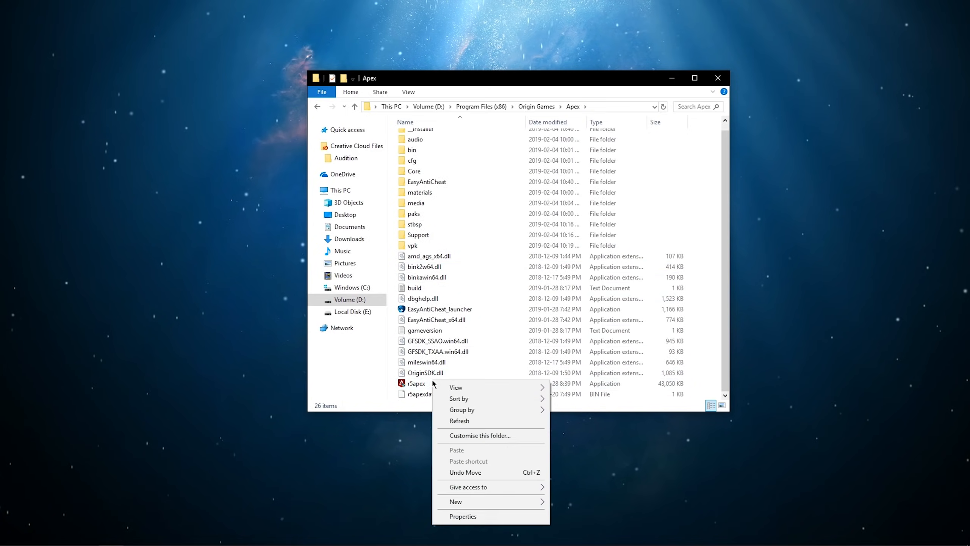
click(463, 516)
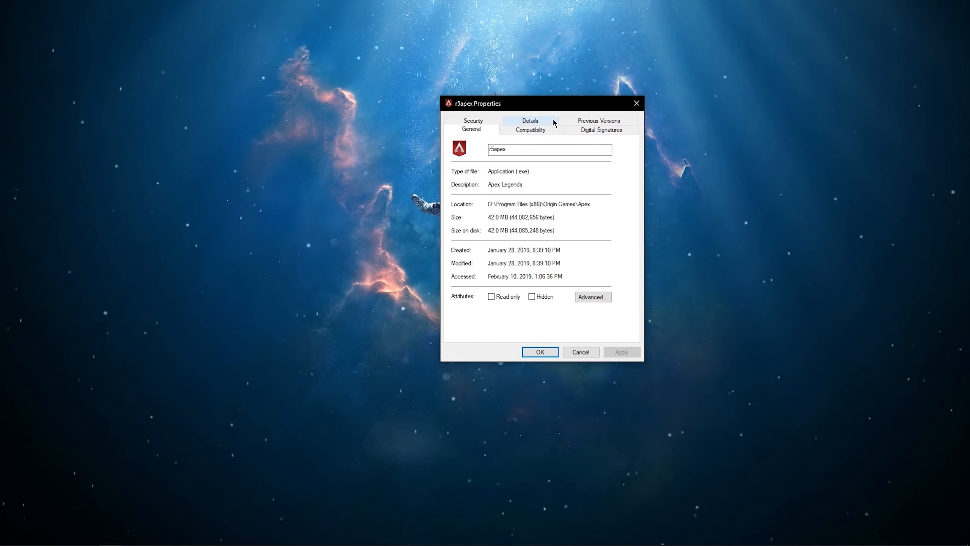
Step: Set r5apex to Windows 7 compatibility mode, run as administrator, and apply
click(530, 129)
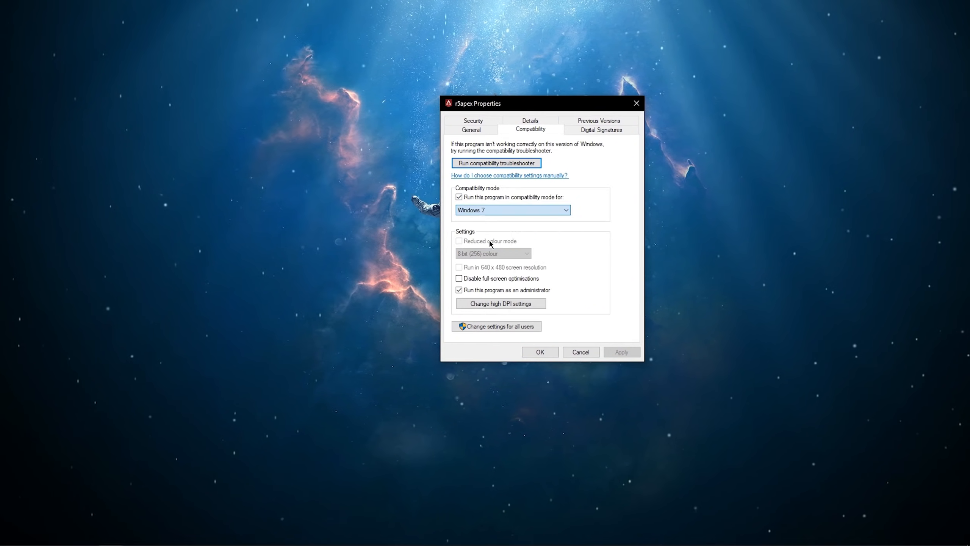
click(459, 290)
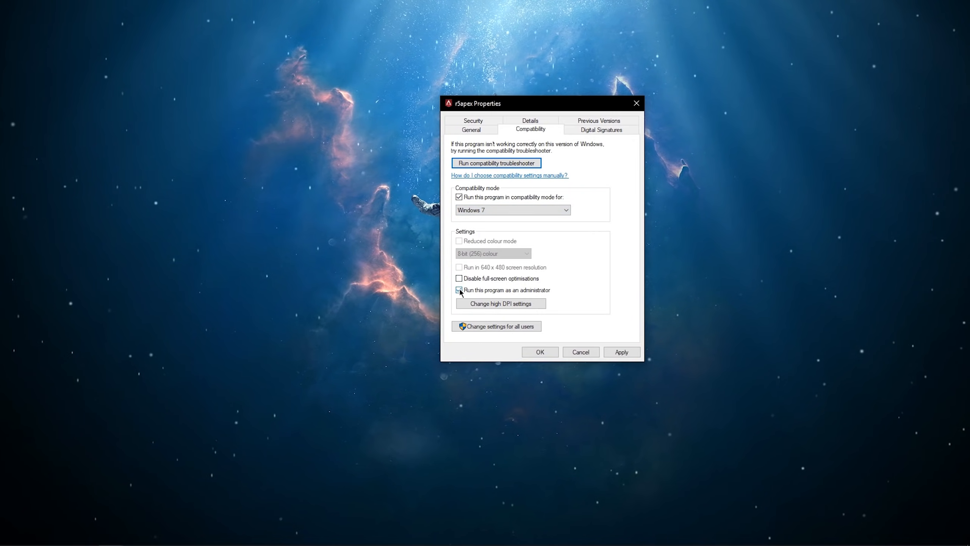
click(459, 290)
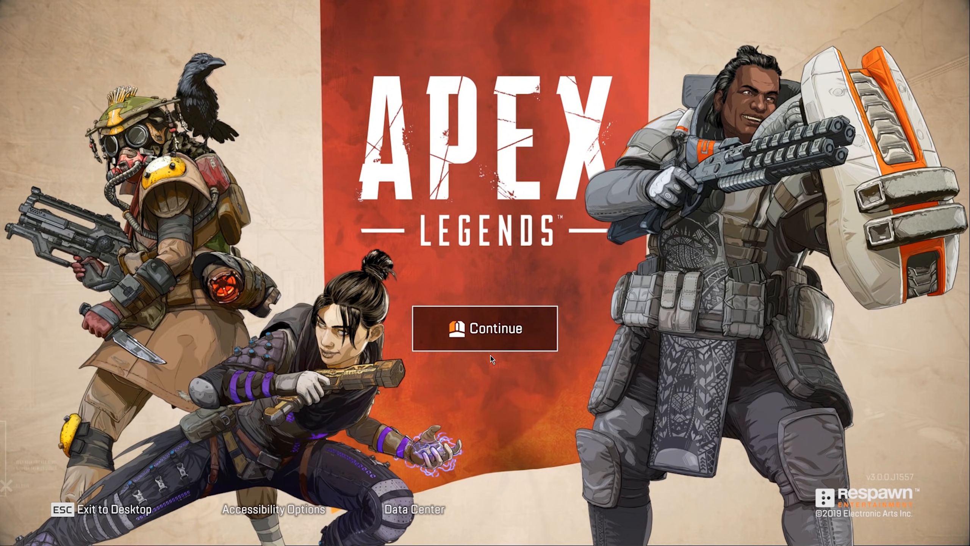
mouse_move(426, 482)
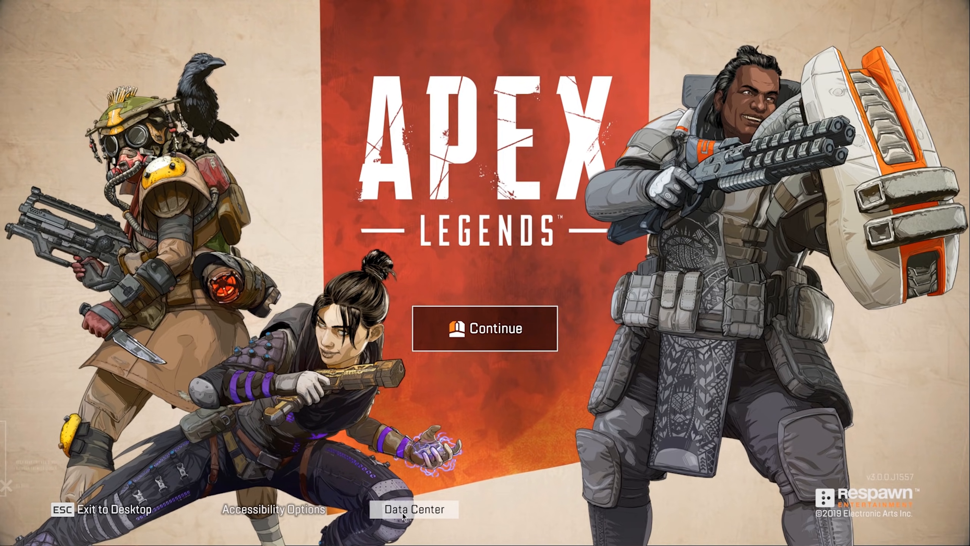
Step: Select the Amsterdam data center and dismiss the list
click(413, 509)
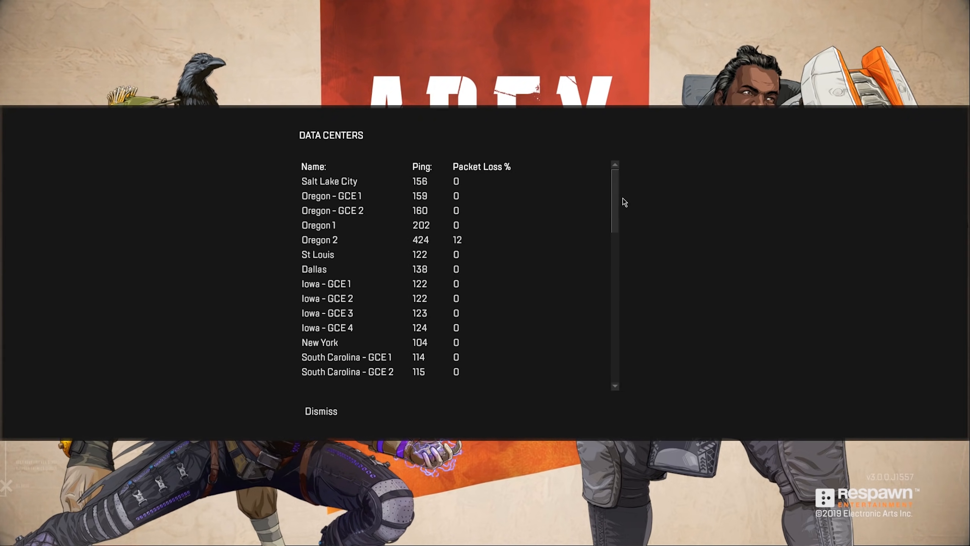
scroll(down, 3)
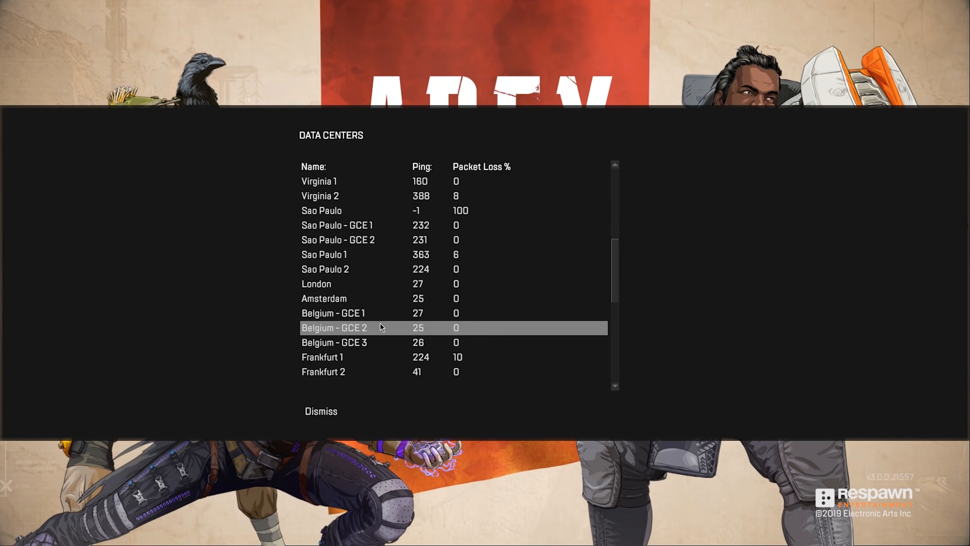
click(321, 411)
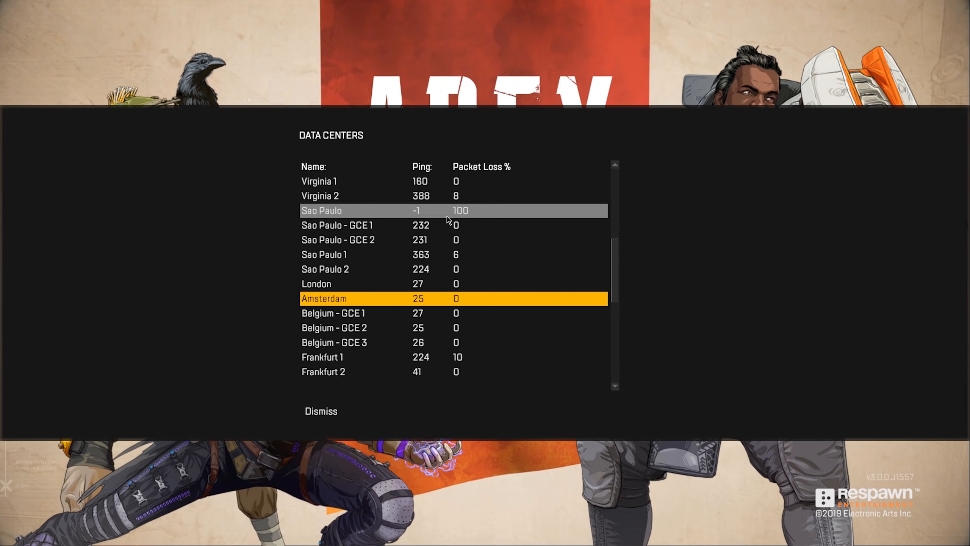
scroll(down, 3)
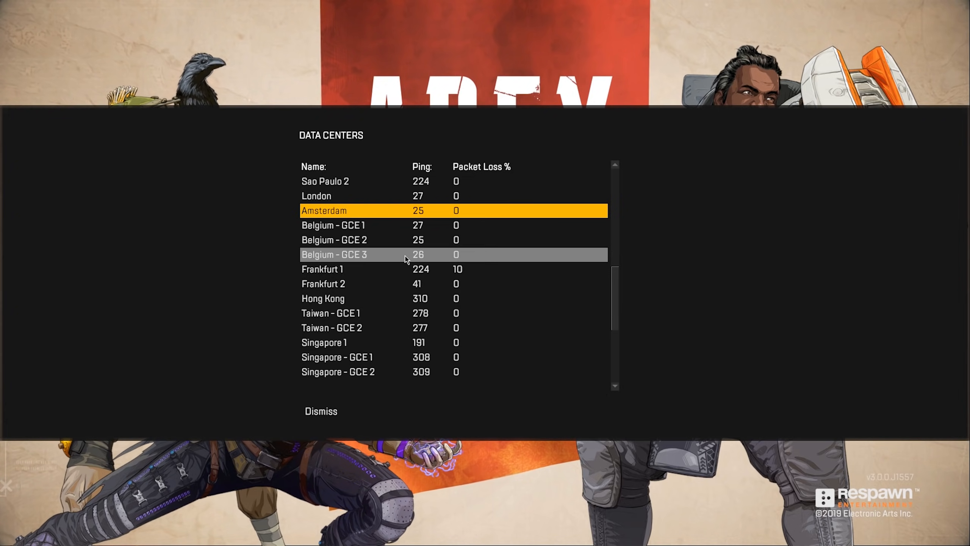
mouse_move(321, 411)
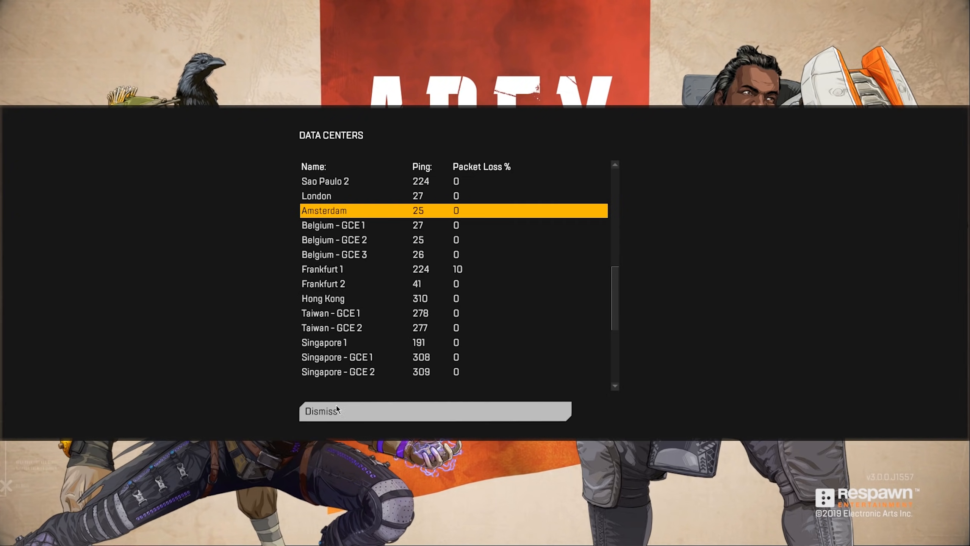
click(434, 411)
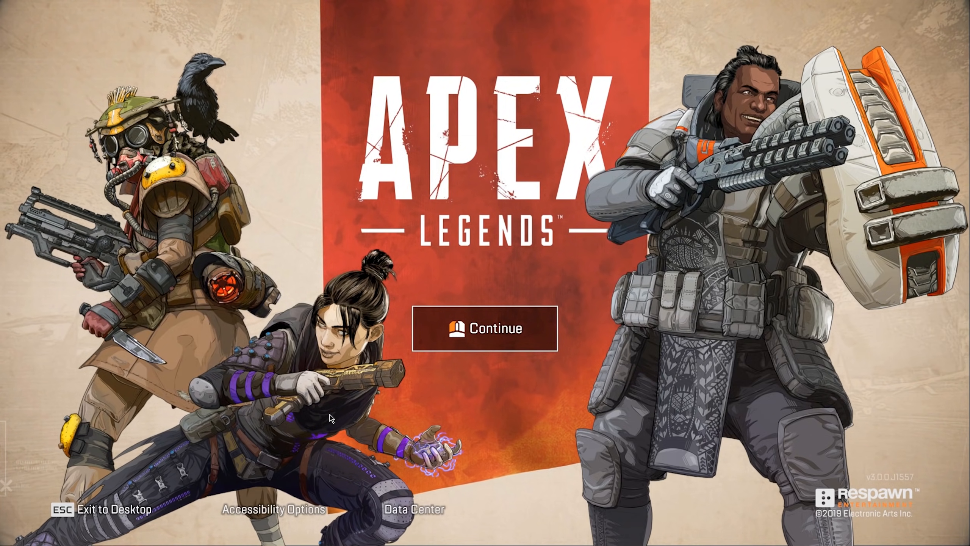